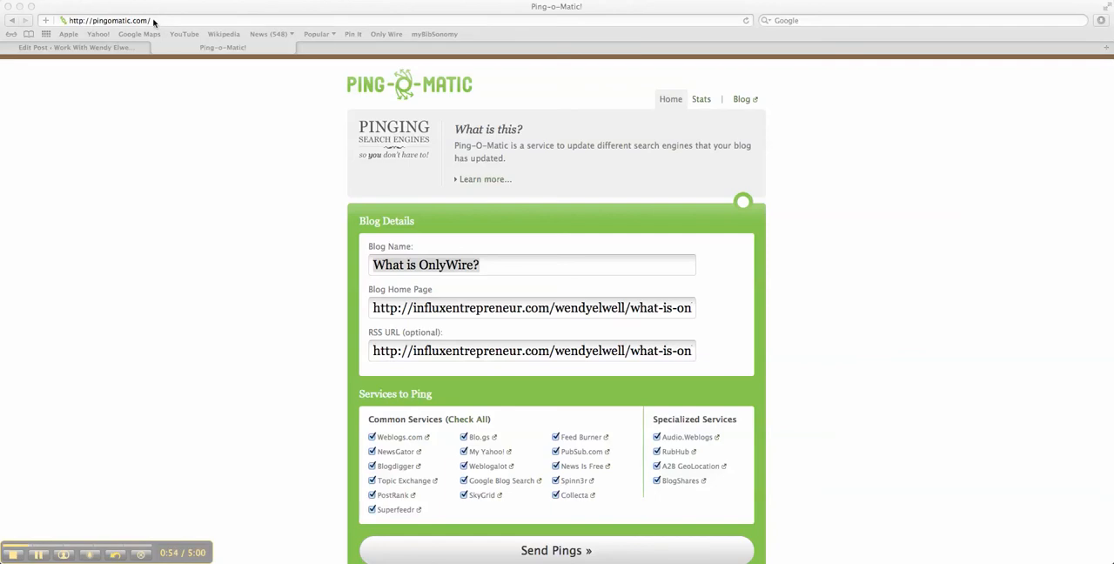
# Clear the old blog name from the Blog Name field in the Blog Details form
pyautogui.scroll(-3)
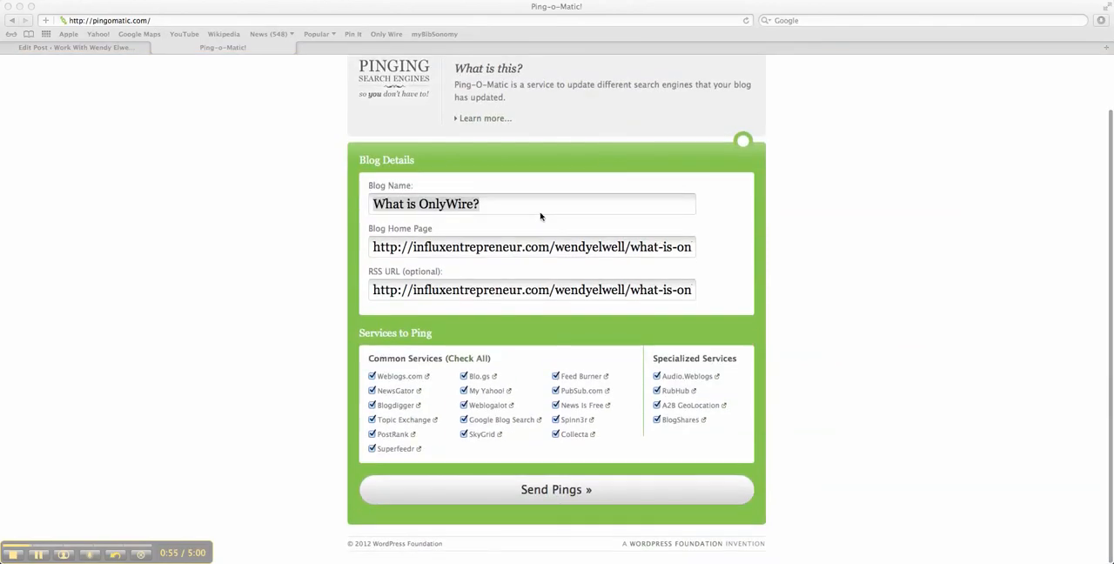
pyautogui.click(73, 47)
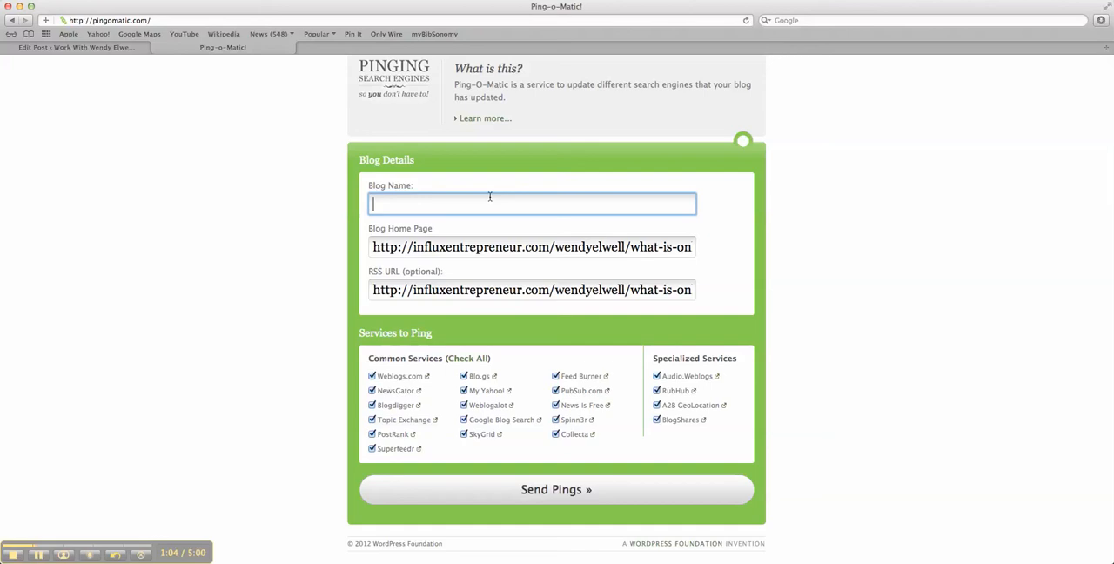
# Enter 'Why Should I Sign Up for a Foursquare Account?' as the blog name and clear the old home page URL
pyautogui.write('Why Should I')
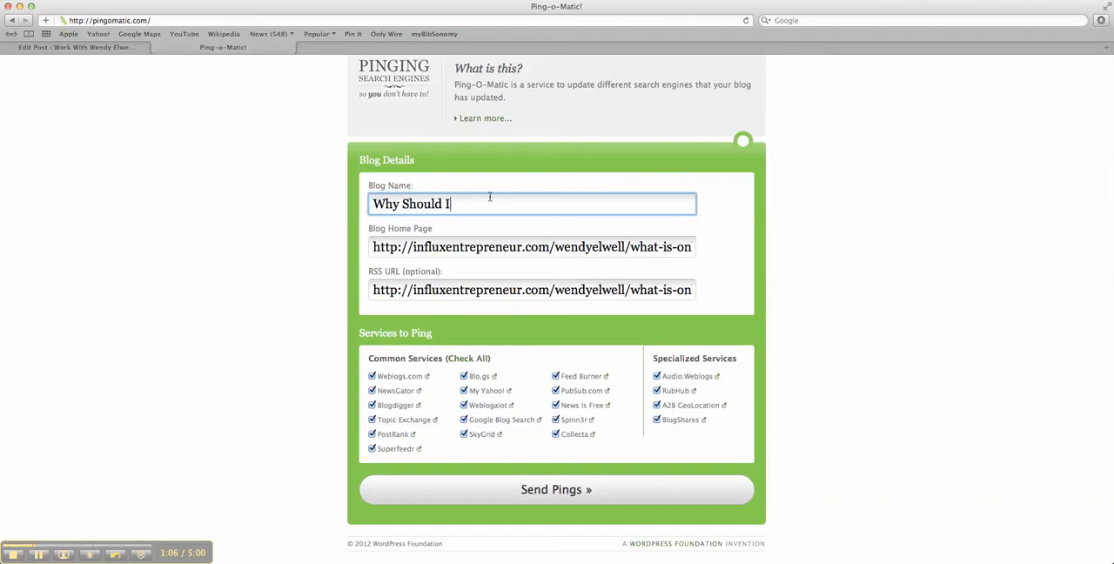
pyautogui.write('s')
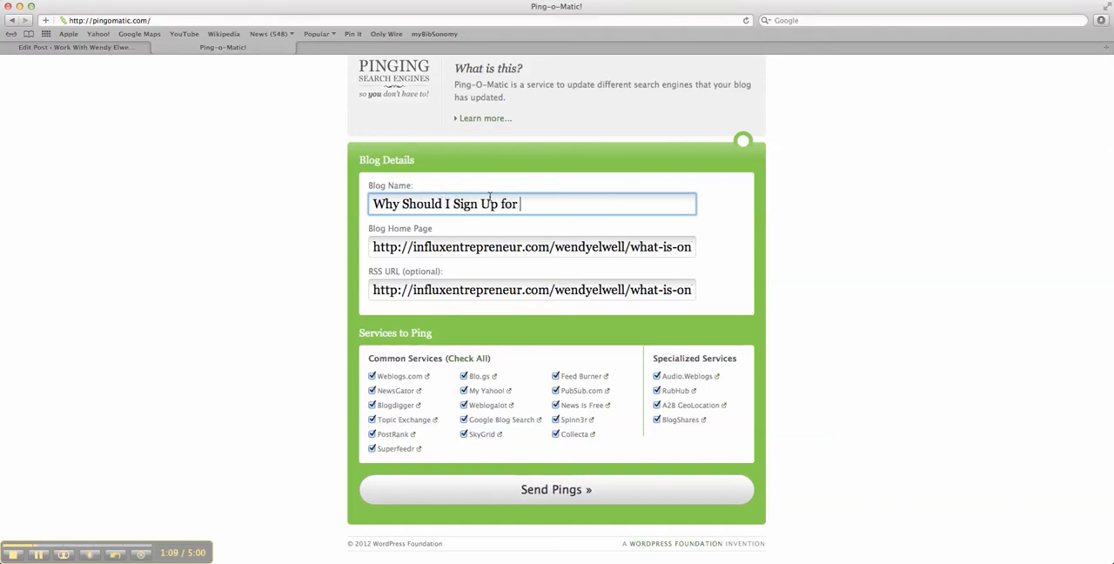
pyautogui.write('a Foursquare Account?')
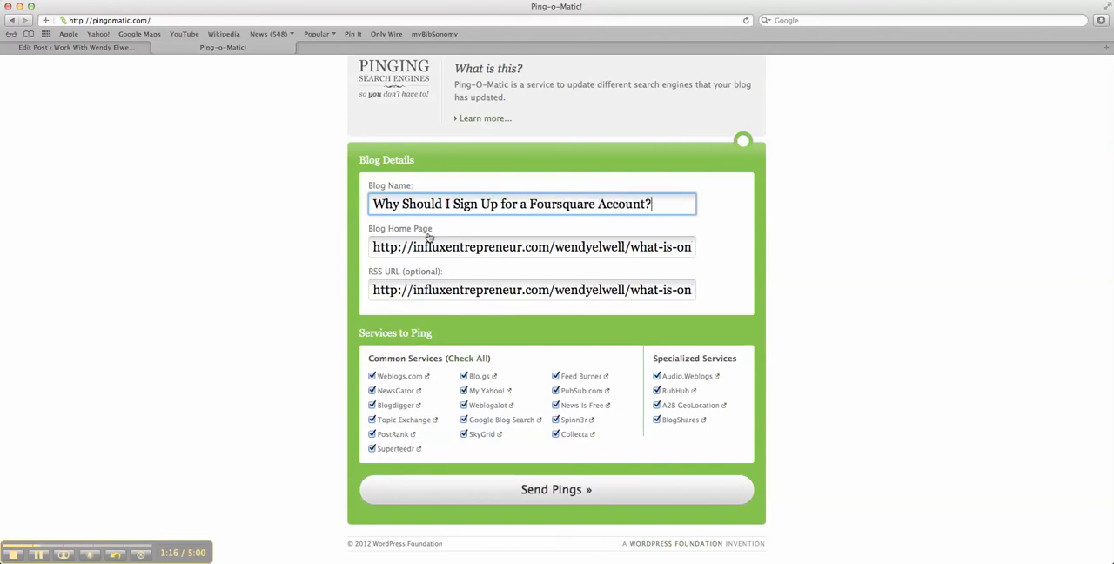
pyautogui.click(533, 248)
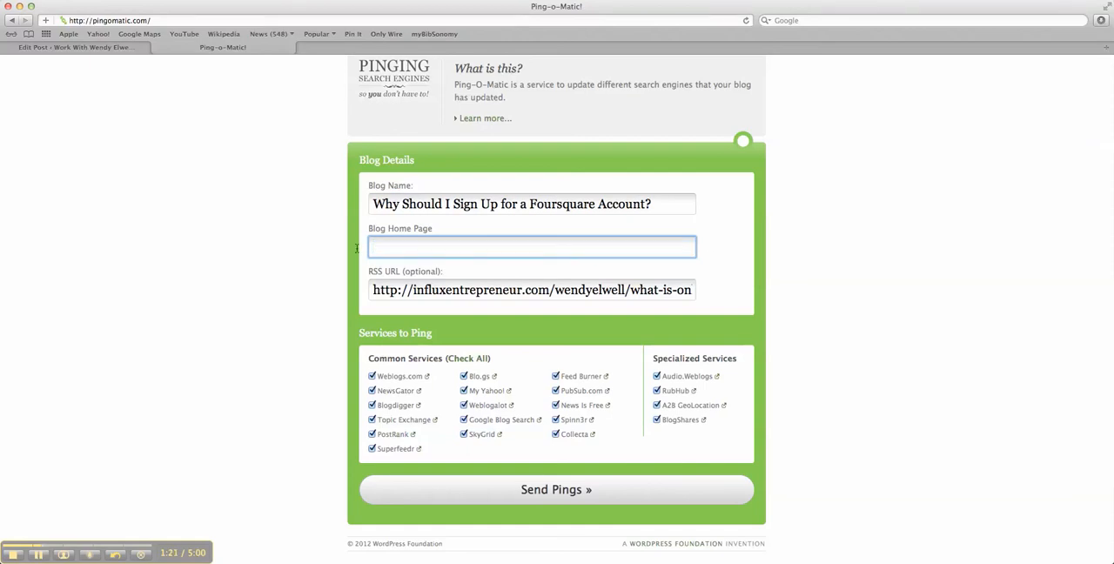
# Copy the Foursquare post's web address from the Influx Entrepreneur blog
pyautogui.click(74, 47)
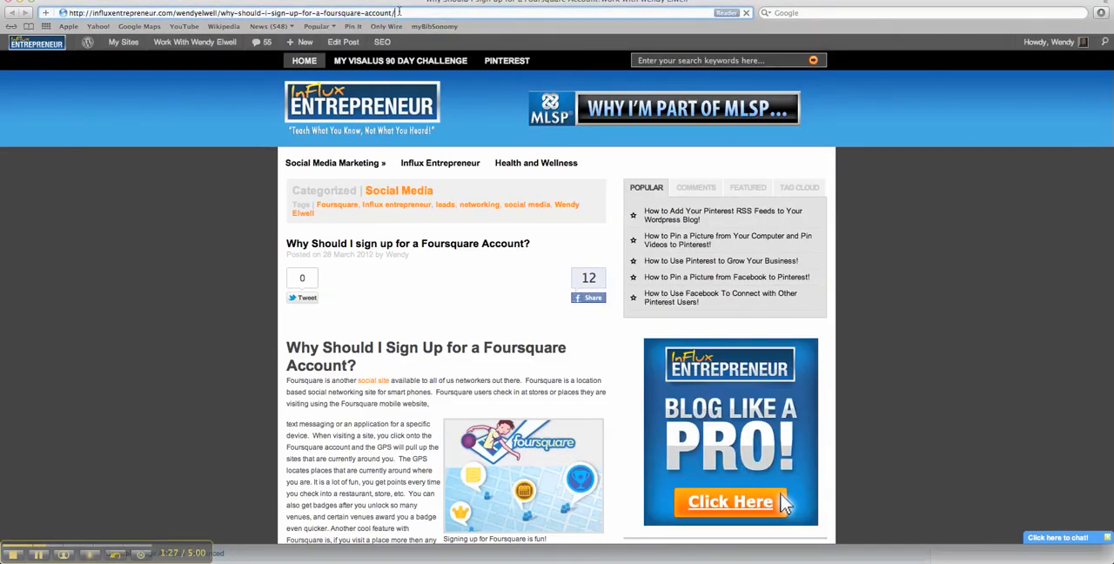
pyautogui.click(303, 296)
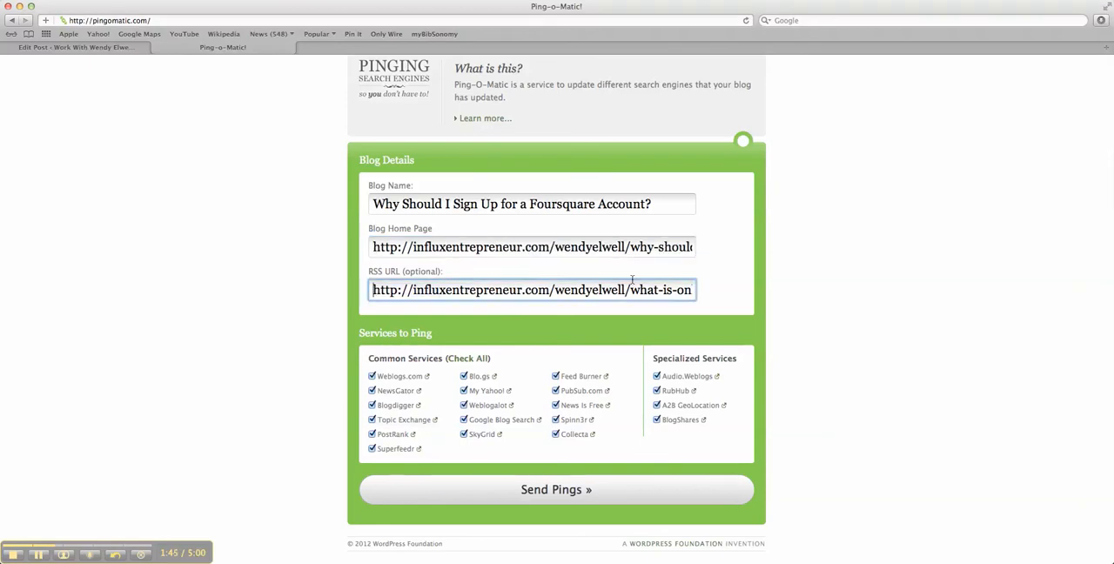
# Replace the RSS URL with the post address ending /yelwell/why-should-i-sign-up-for-a-foursquare-account/
pyautogui.tripleClick(533, 289)
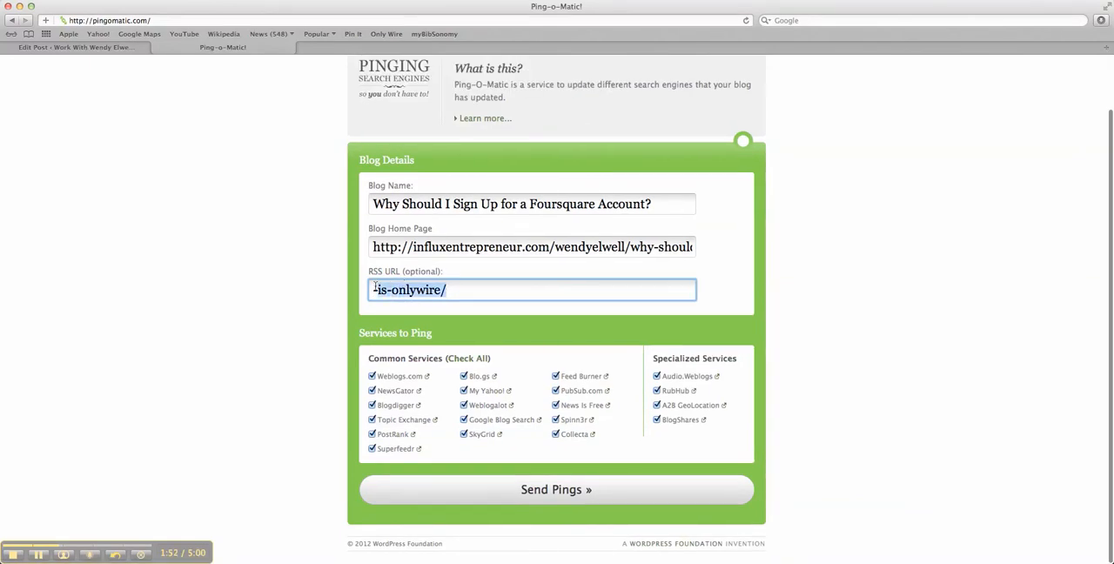
pyautogui.write('/yelwell/why-should-i-sign-up-for-a-foursquare-account/')
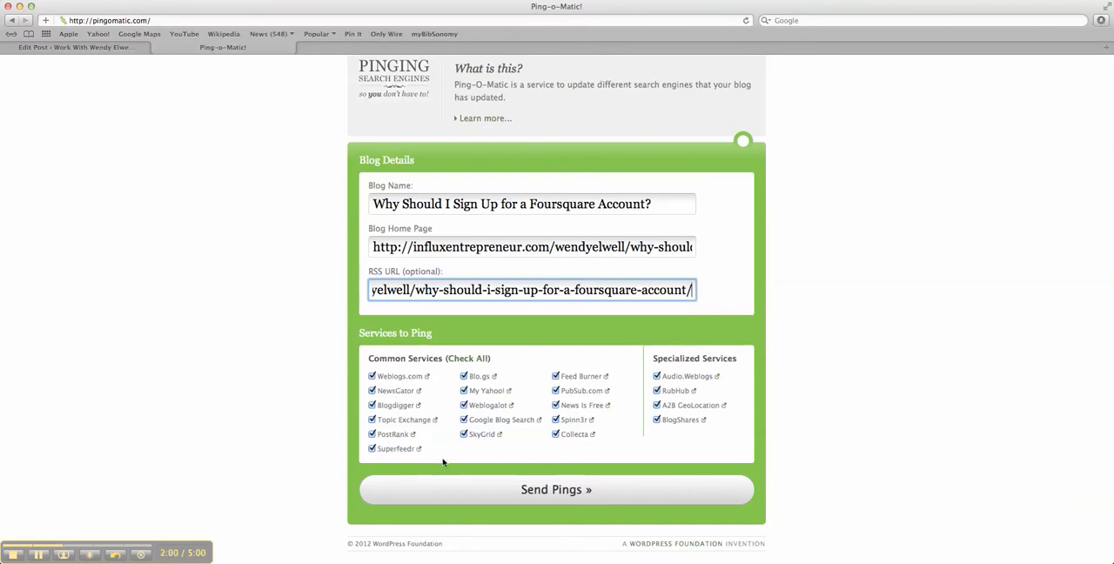
pyautogui.moveTo(496, 442)
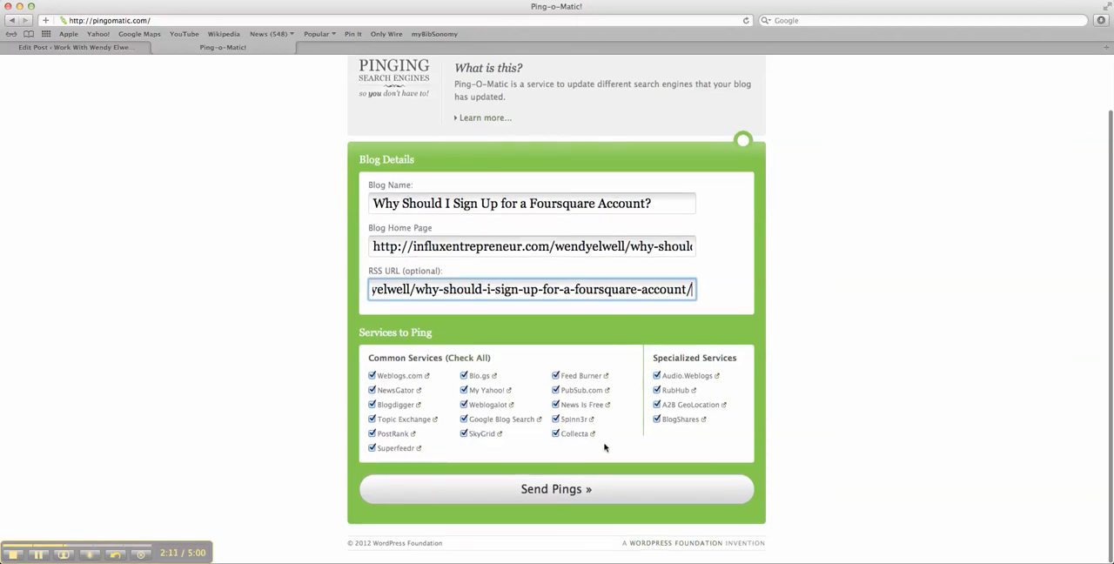
pyautogui.moveTo(607, 444)
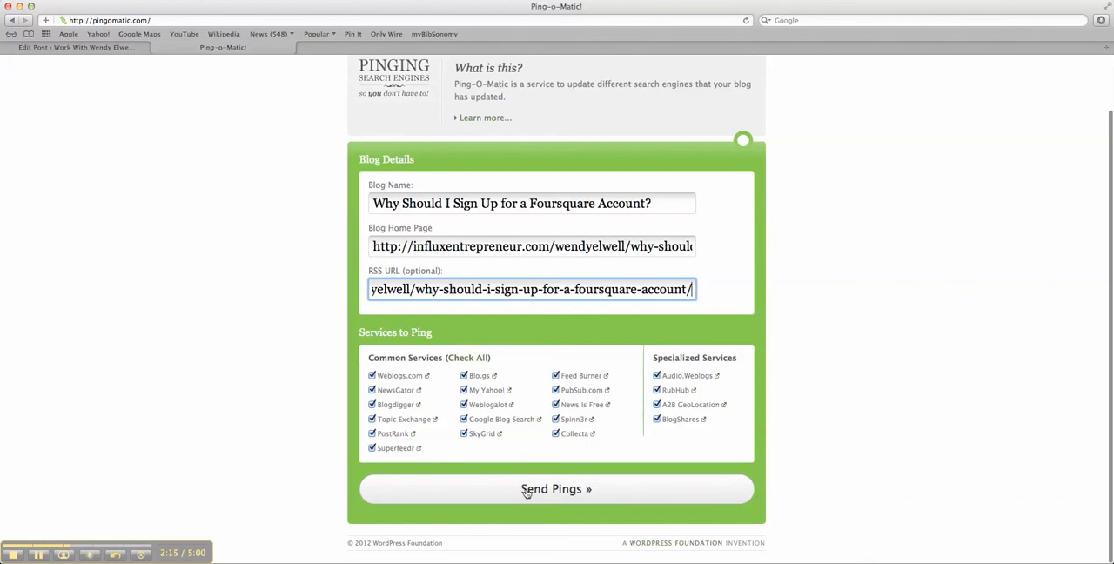
# Send pings to all checked services and review the Pinging complete results
pyautogui.click(557, 487)
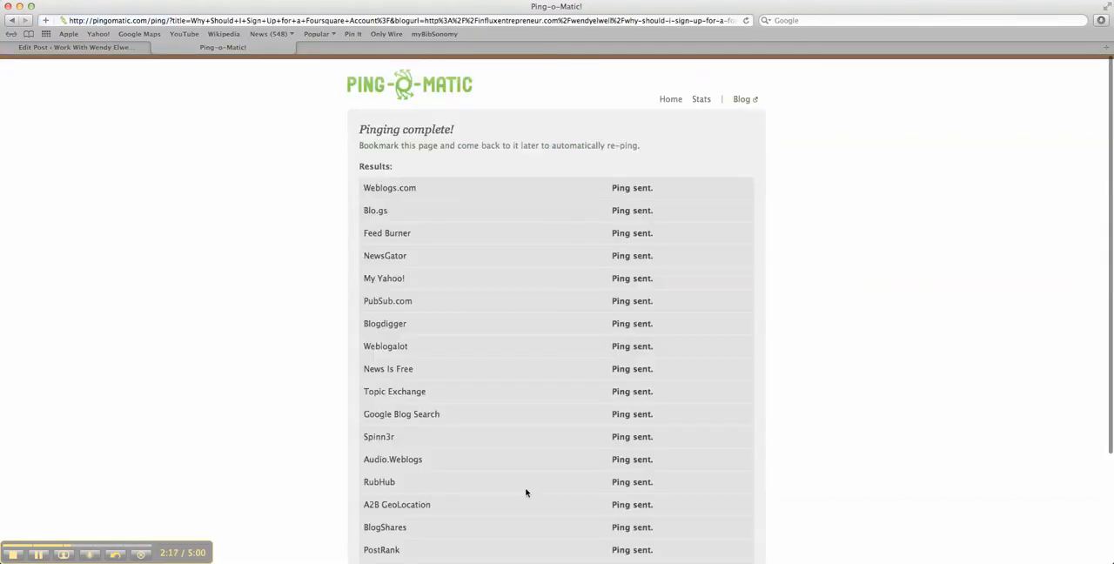
pyautogui.moveTo(685, 301)
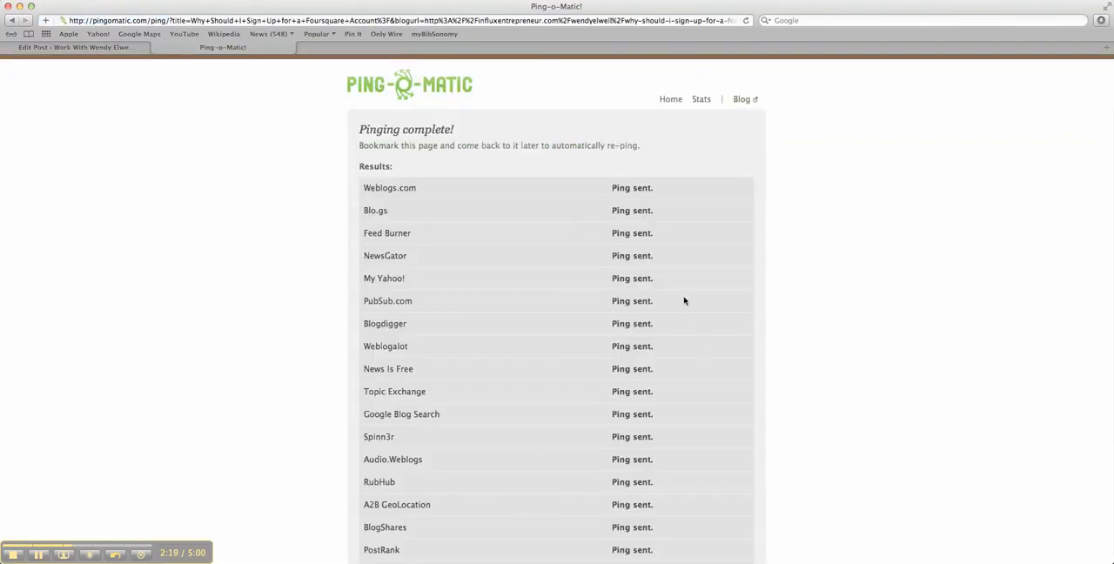
pyautogui.scroll(-3)
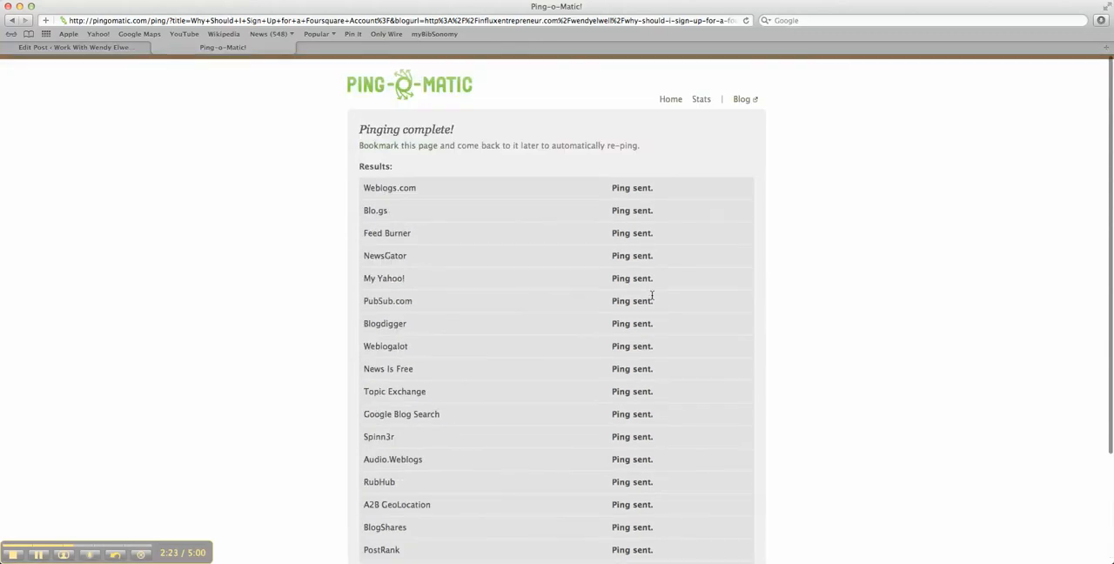
pyautogui.moveTo(829, 244)
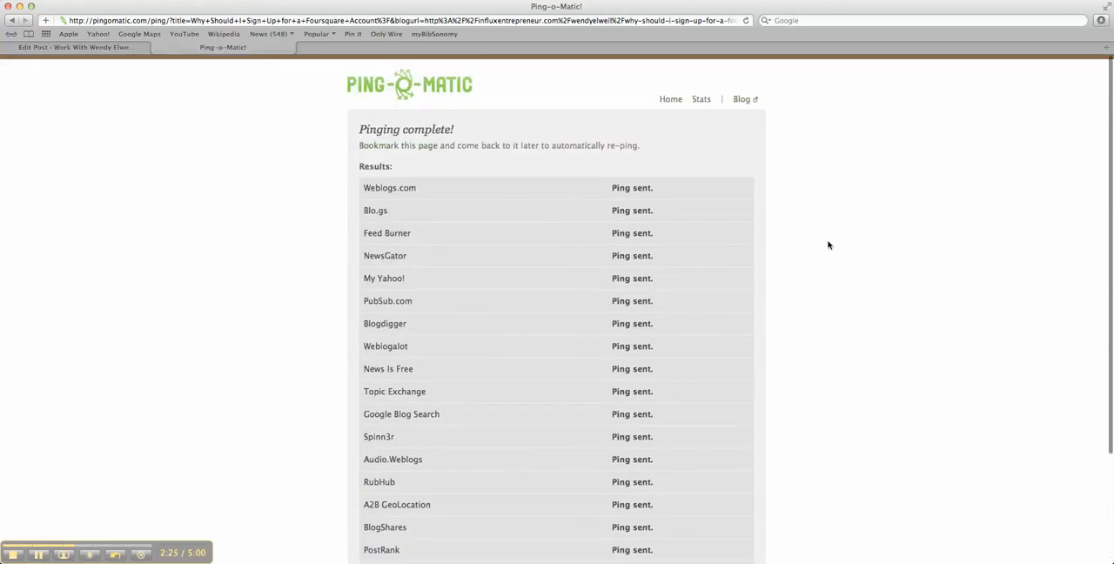